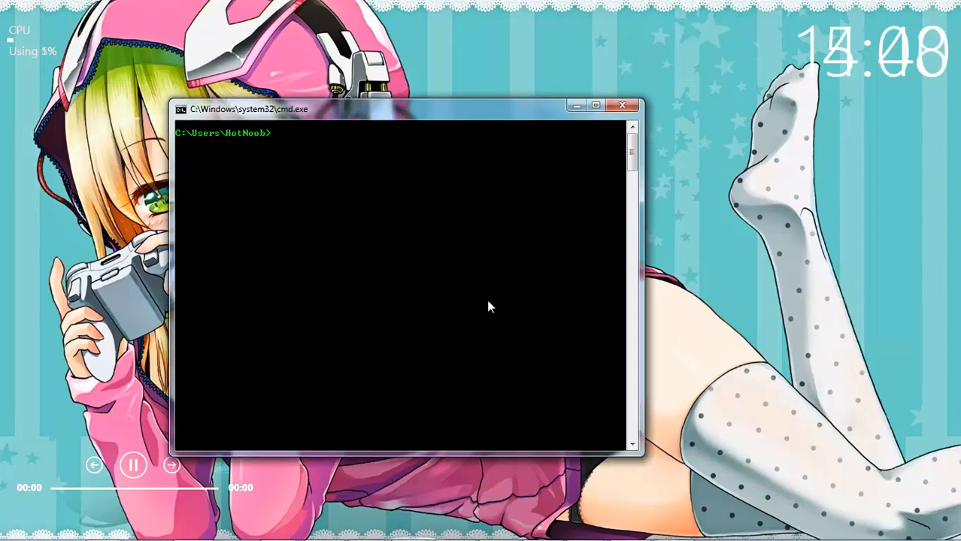
Step: Ping lol.hotnoob.com twice, seeing replies from 127.0.0.1 with 0% loss
{"action": "type", "text": "pi"}
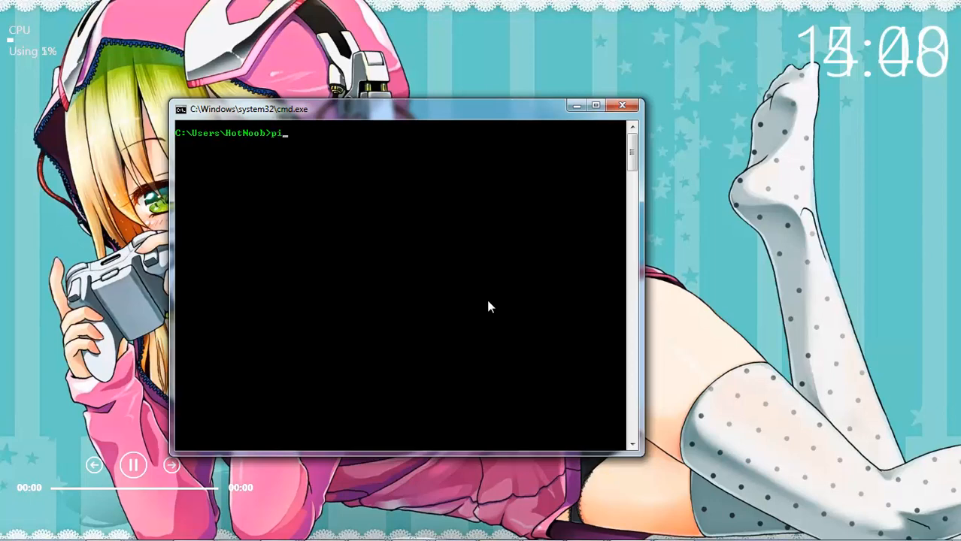
{"action": "type", "text": "ng lol.hotn"}
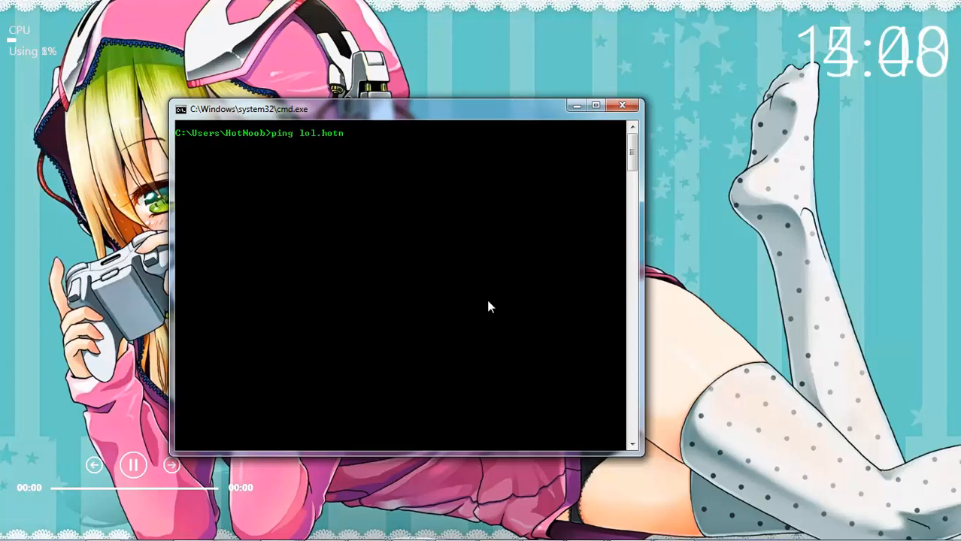
{"action": "key", "text": "Enter"}
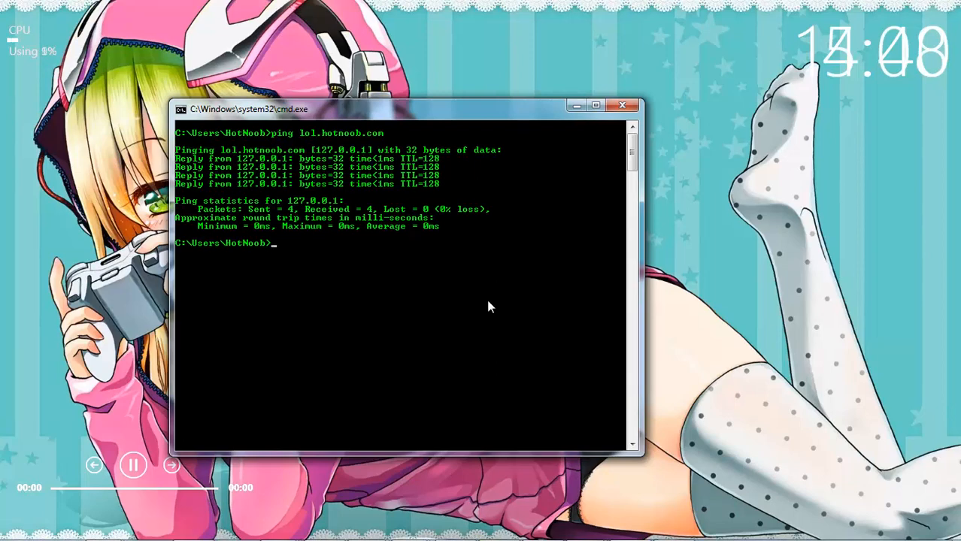
{"action": "type", "text": "ping lol.hot"}
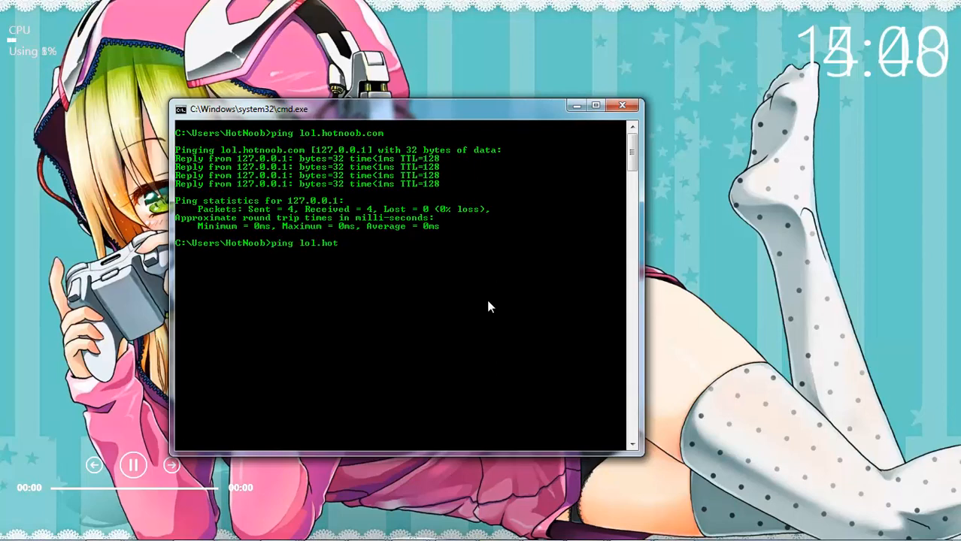
{"action": "type", "text": "noob.com"}
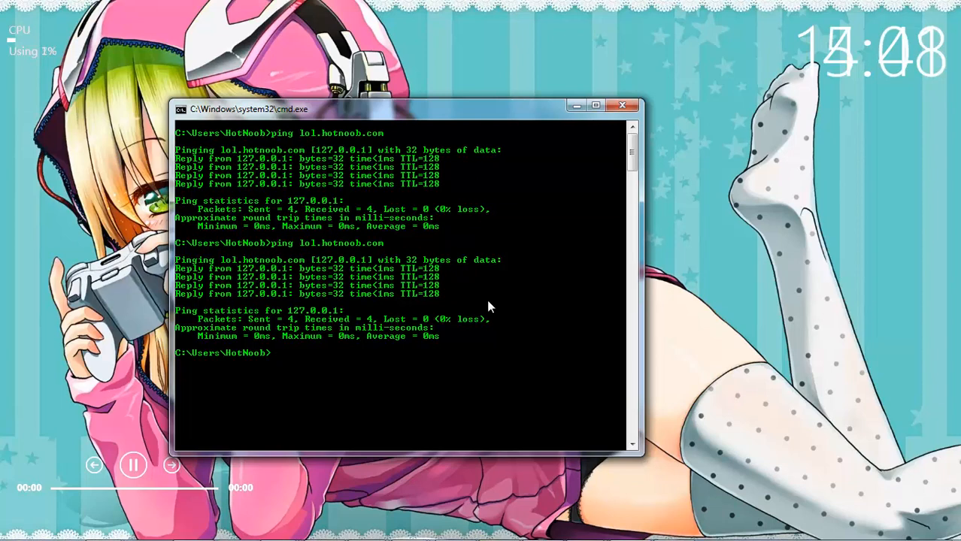
Step: Ping u-d8.me from the command prompt
{"action": "type", "text": "ping"}
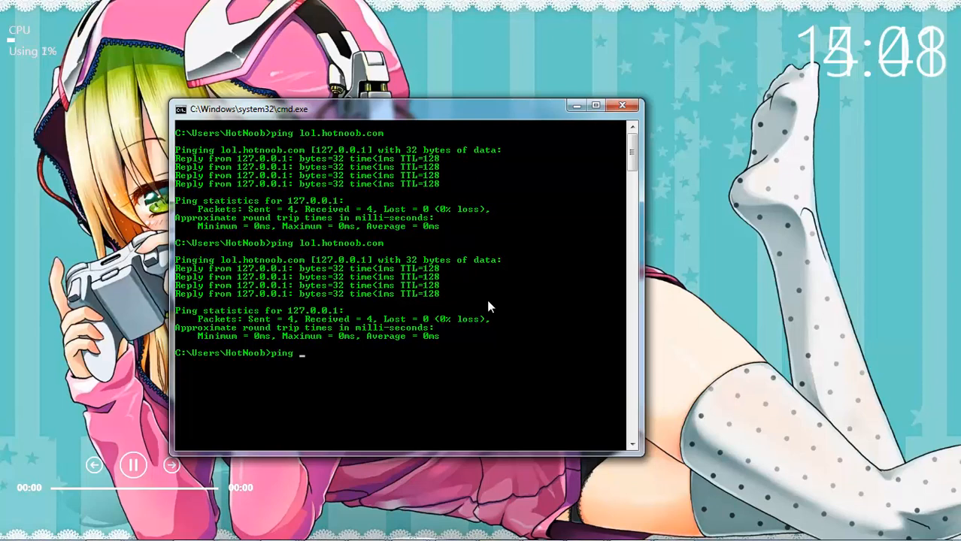
{"action": "type", "text": "u"}
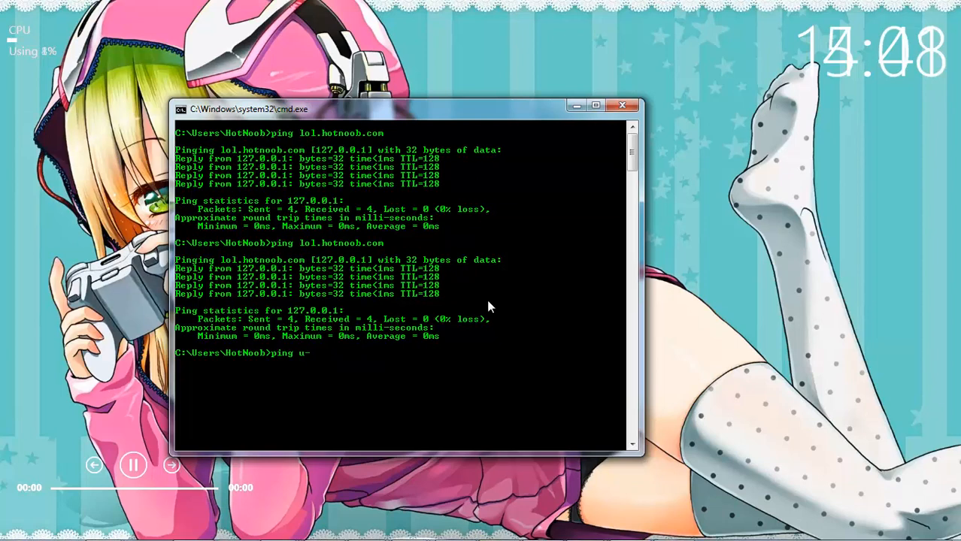
{"action": "type", "text": "d8"}
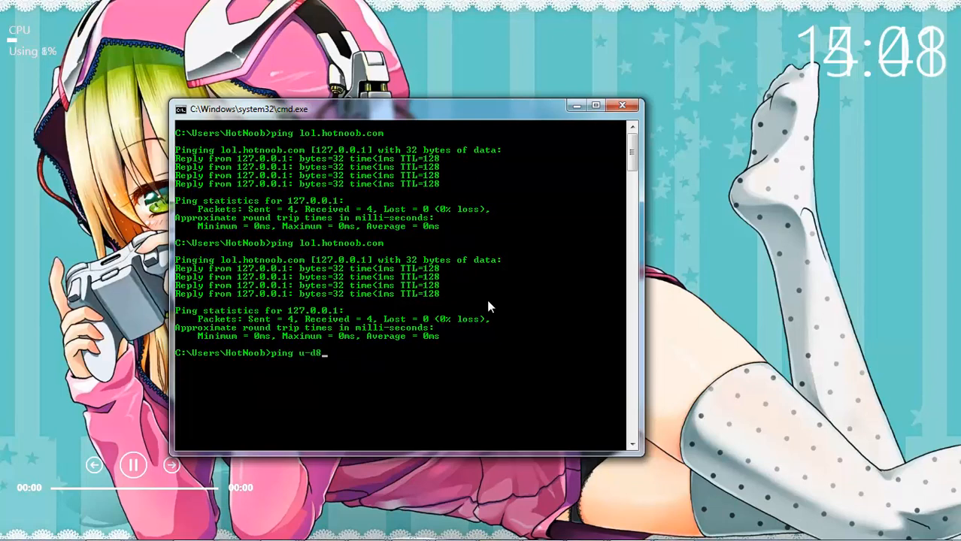
{"action": "type", "text": ".ne"}
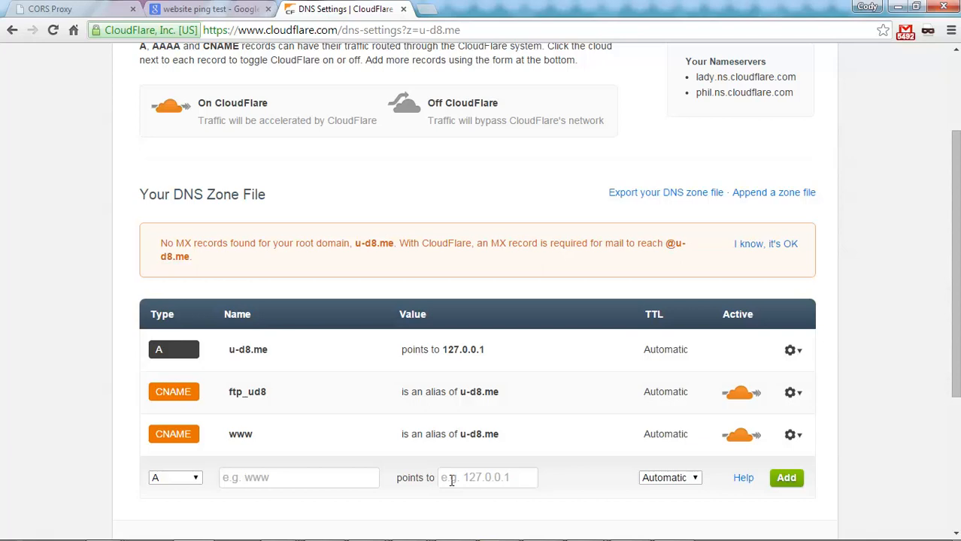
Step: Return from the CloudFlare DNS page for u-d8.me to the command prompt
{"action": "key", "text": "alt+tab"}
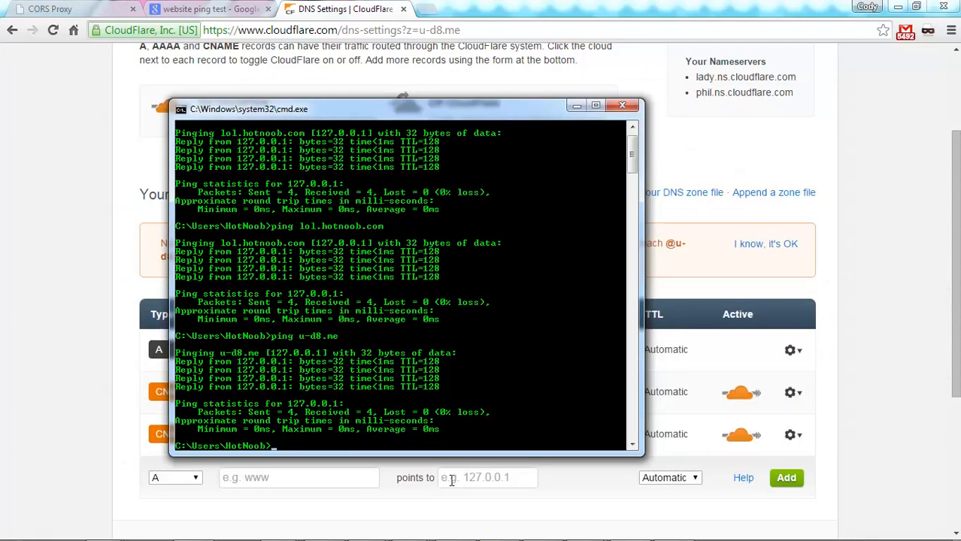
Step: Discard the partial 192.168 address and ping share.hotnoob.com instead
{"action": "type", "text": "ping"}
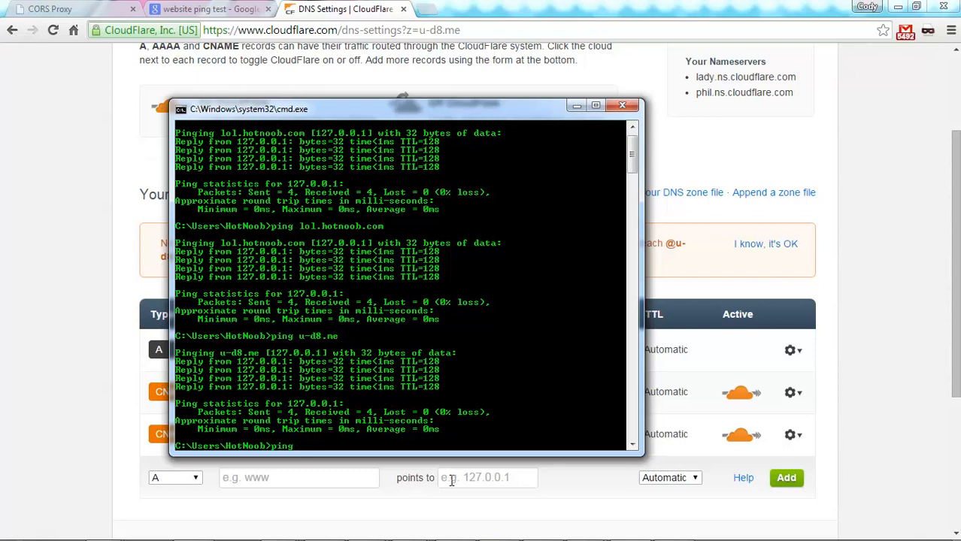
{"action": "type", "text": "192.168"}
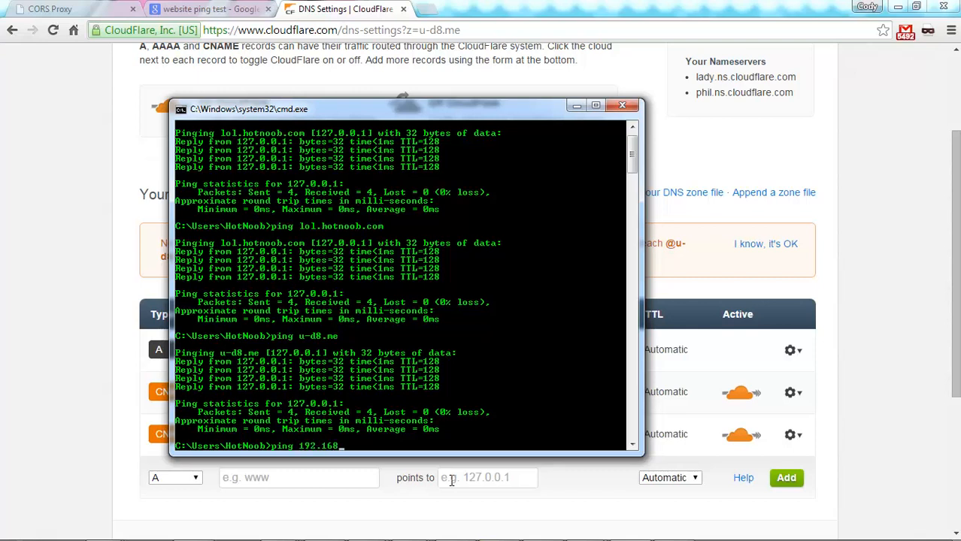
{"action": "key", "text": "BackSpace"}
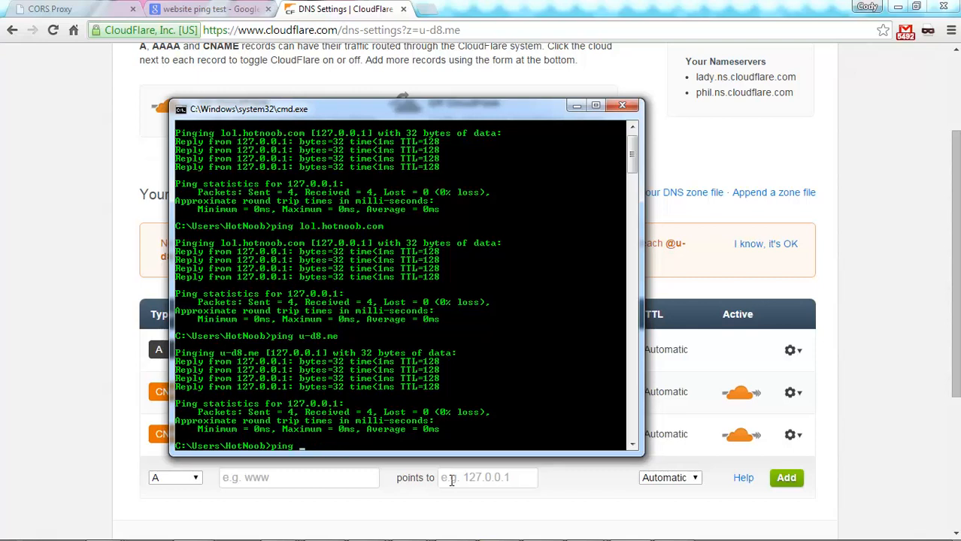
{"action": "type", "text": "share.hotnoob.co"}
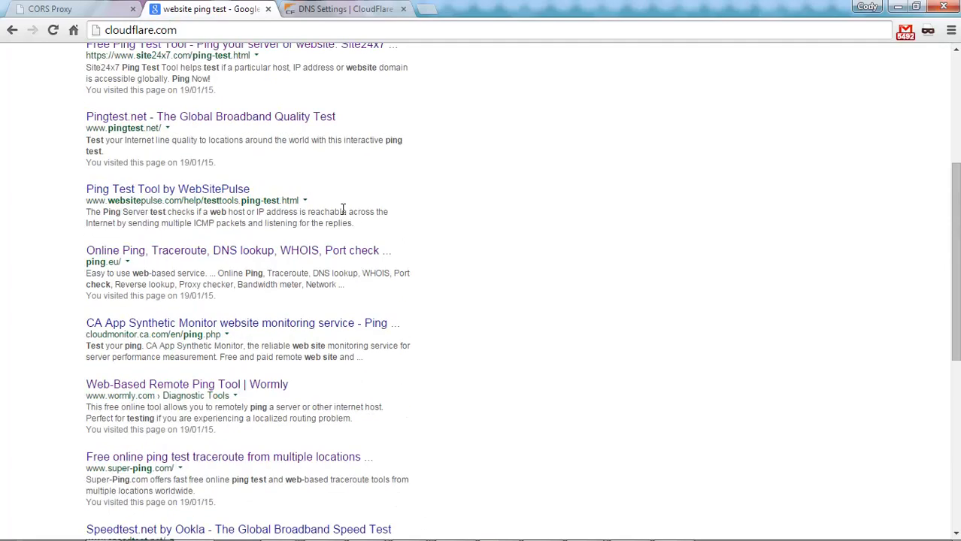
Step: Look through the Google results for 'website ping test'
{"action": "scroll", "scroll_direction": "up", "scroll_amount": 3}
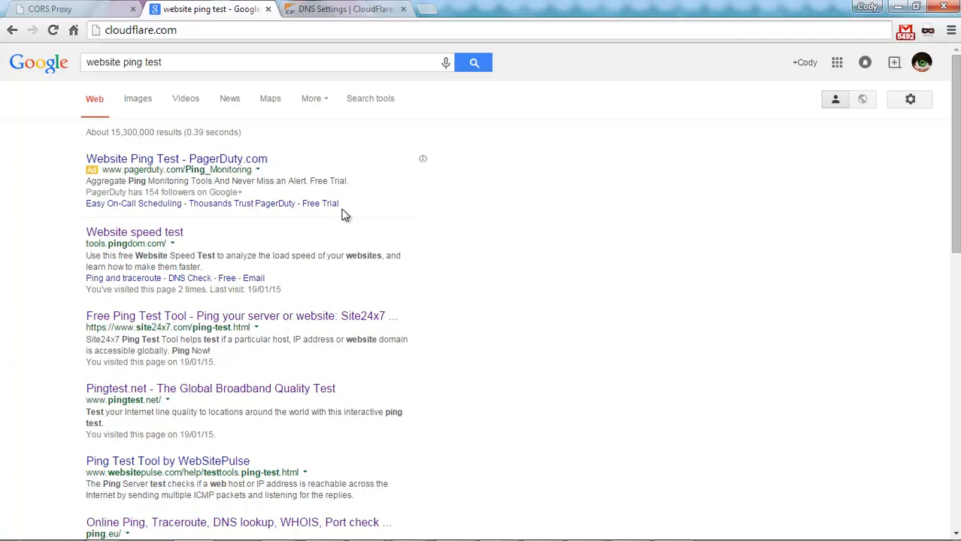
{"action": "scroll", "scroll_direction": "down", "scroll_amount": 3}
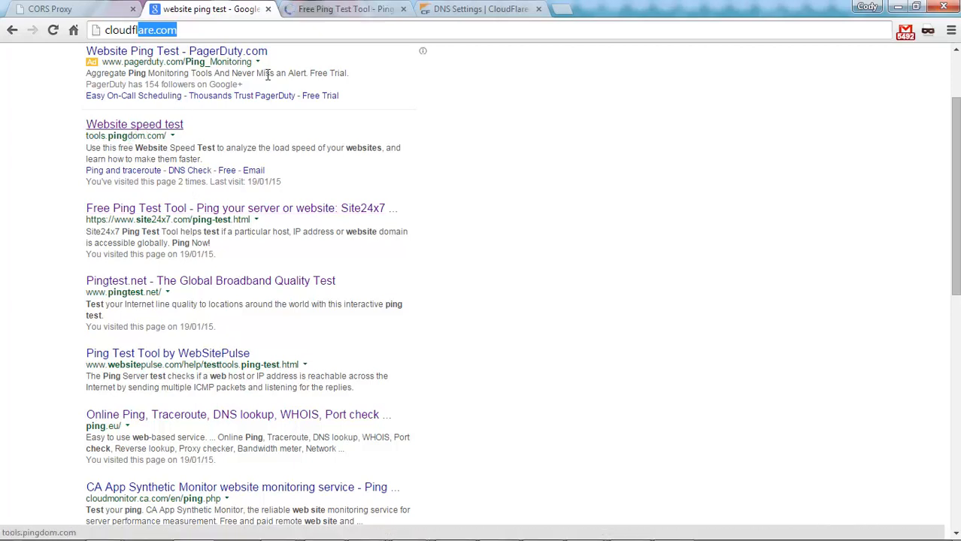
Step: Run a Site24x7 ping test for lol.hotnoob.com, which resolves to 127.0.0.1
{"action": "left_click", "coordinate": [367, 9]}
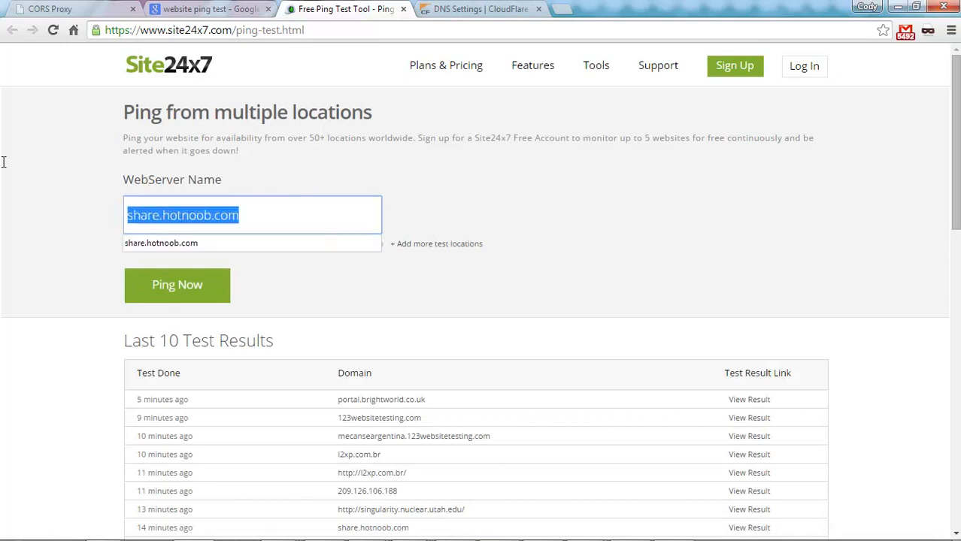
{"action": "type", "text": "lol.h"}
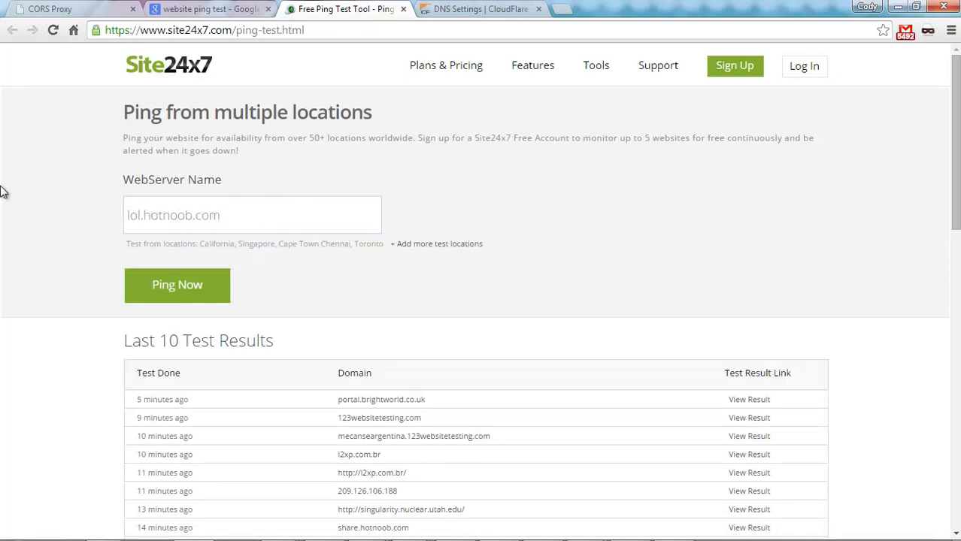
{"action": "mouse_move", "coordinate": [198, 292]}
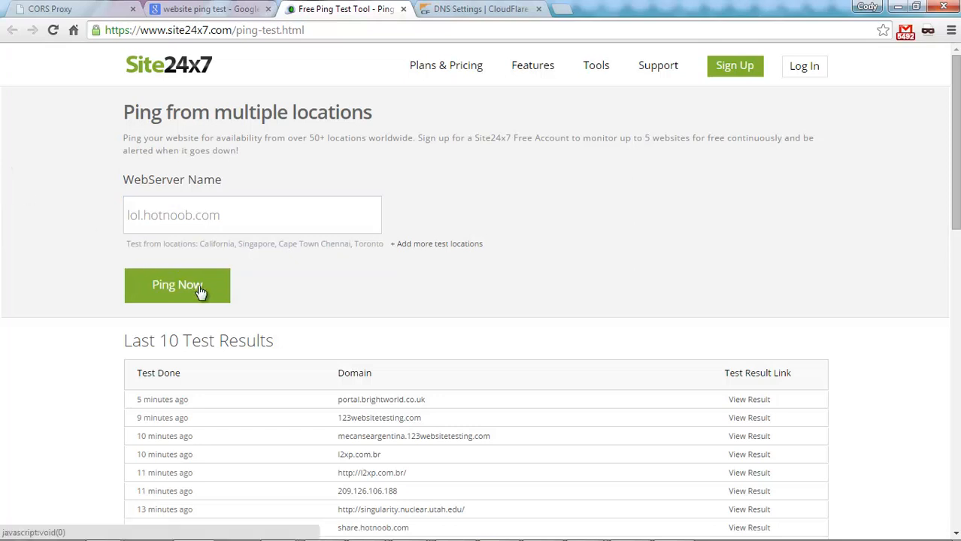
{"action": "left_click", "coordinate": [178, 285]}
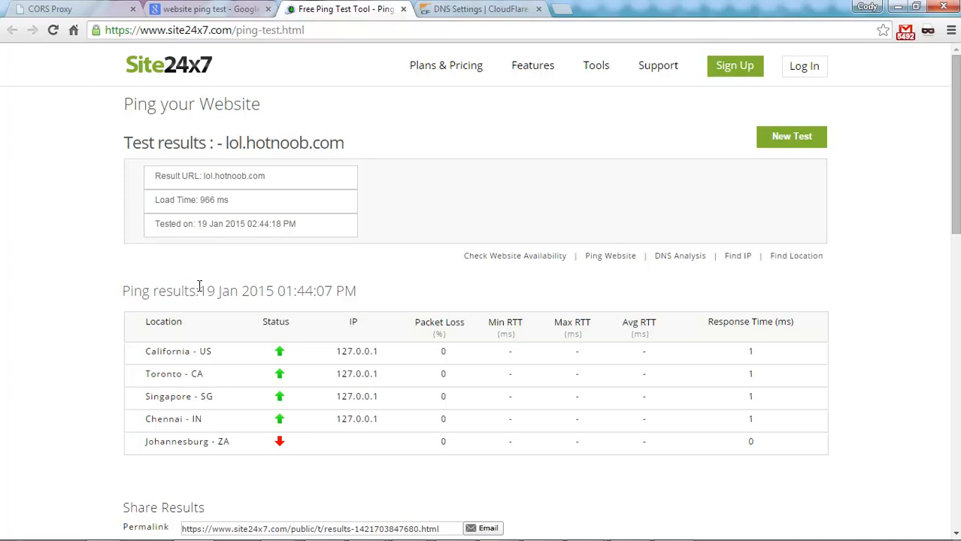
Step: Return to a blank ping form with New Test
{"action": "left_click", "coordinate": [160, 68]}
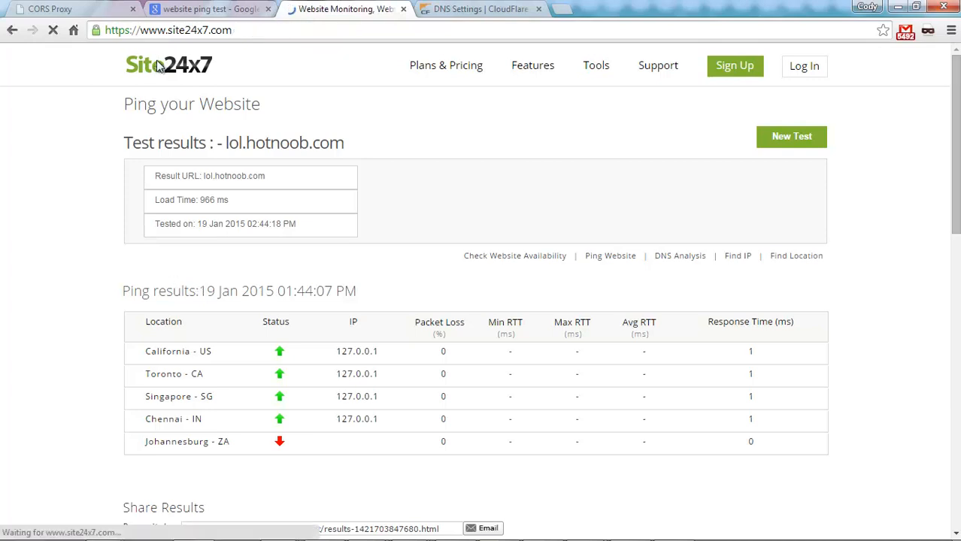
{"action": "left_click", "coordinate": [162, 64]}
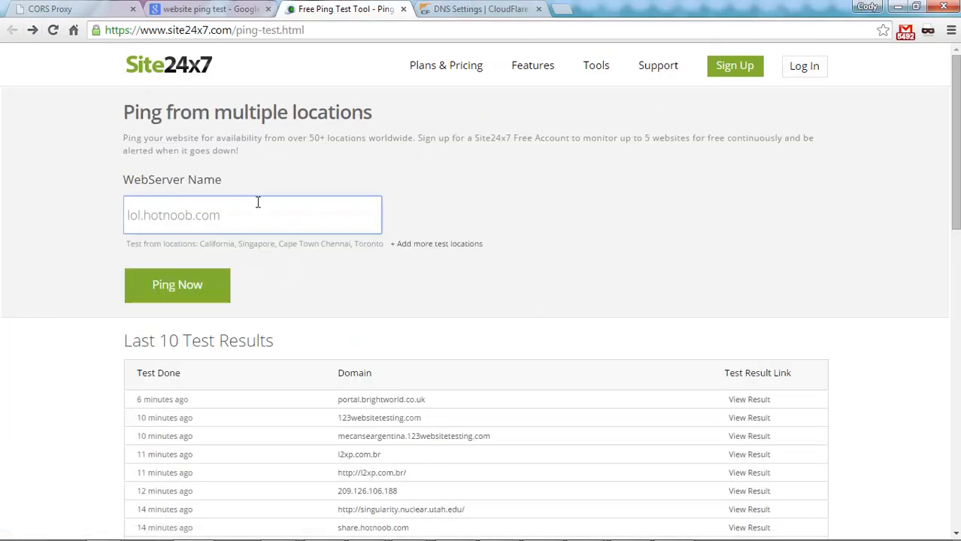
Step: Run a Site24x7 ping of share.hotnoob.com, which shows 192.168.0.1 at every location
{"action": "type", "text": "share.hio"}
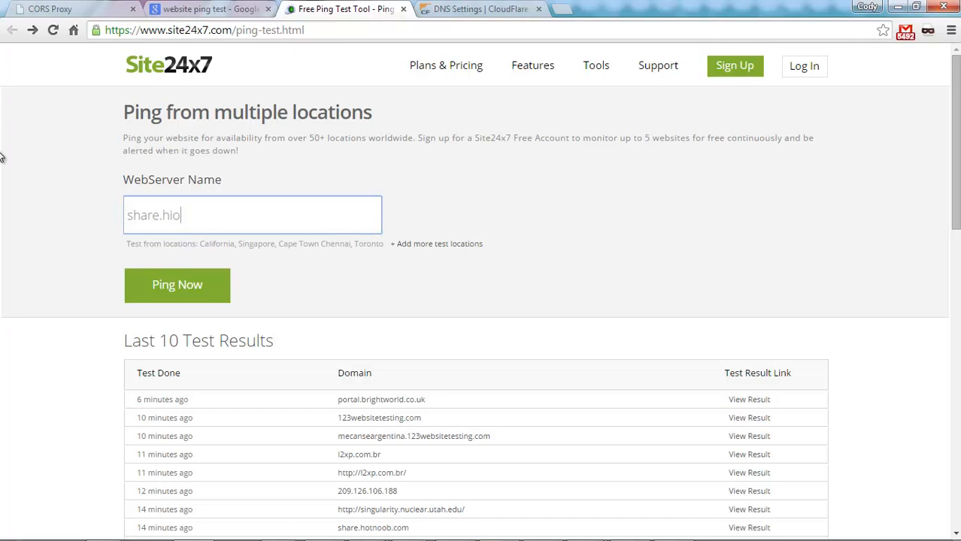
{"action": "type", "text": "share.hotnoob.com"}
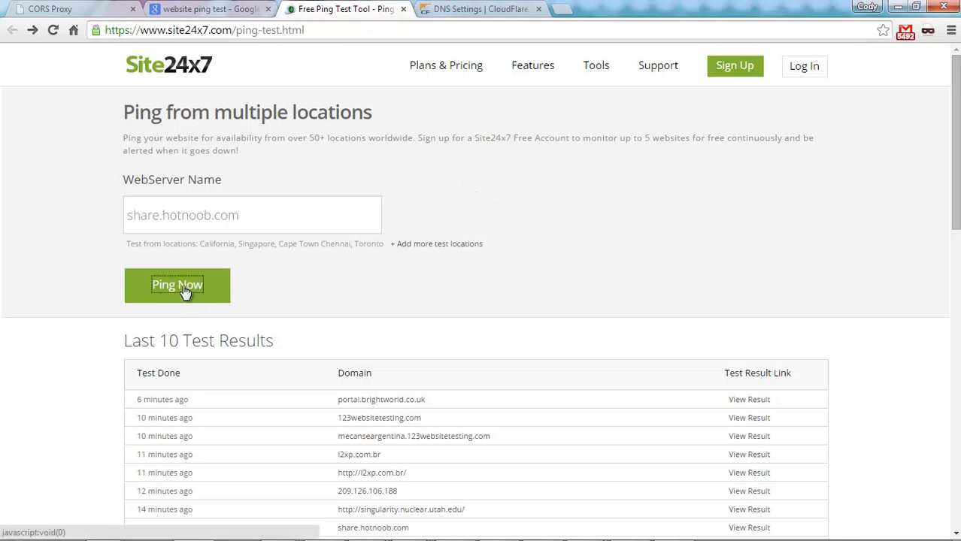
{"action": "left_click", "coordinate": [176, 285]}
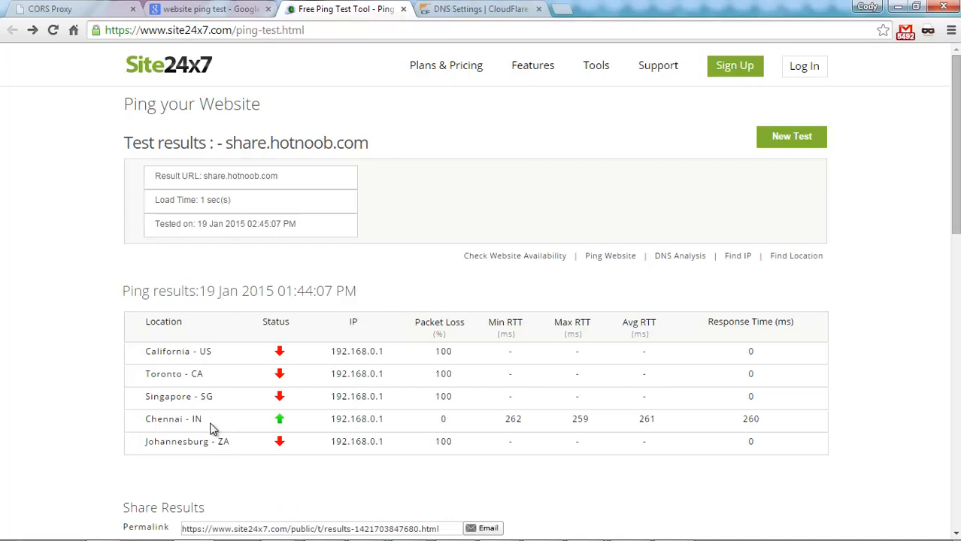
Step: Point out the 192.168.0.1 router IP in the Chennai row, then close the Site24x7 tab
{"action": "left_click_drag", "start_coordinate": [391, 419], "coordinate": [676, 419]}
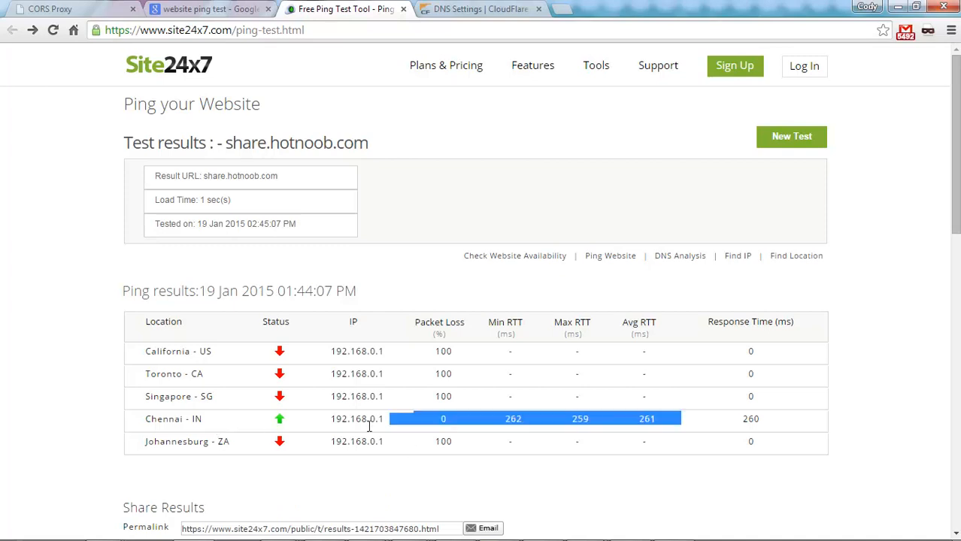
{"action": "double_click", "coordinate": [353, 420]}
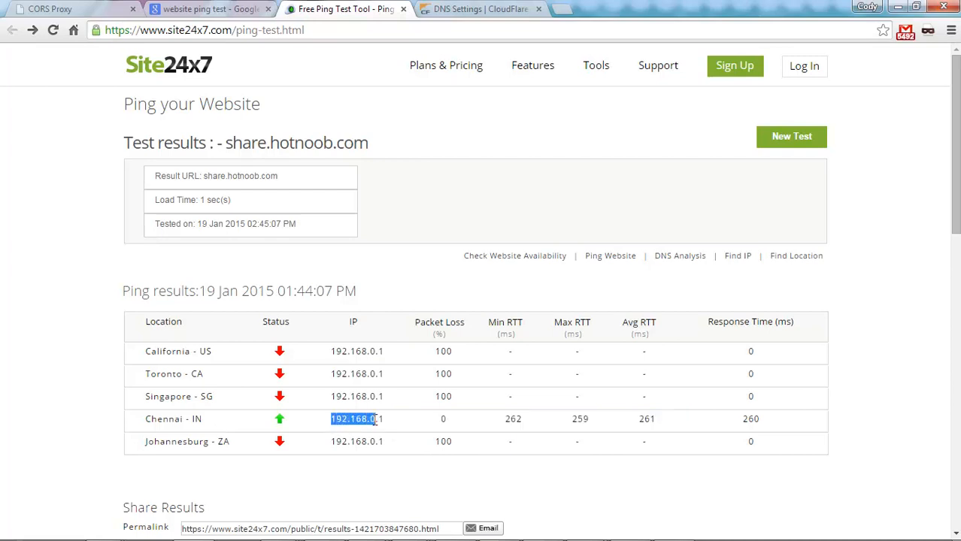
{"action": "left_click", "coordinate": [415, 425]}
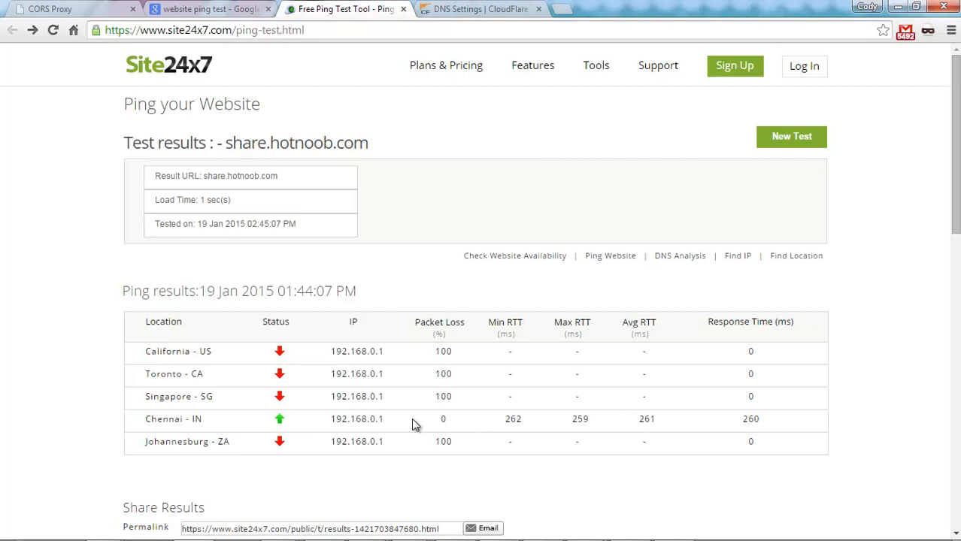
{"action": "left_click", "coordinate": [211, 11]}
{"action": "type", "text": "cloudfl"}
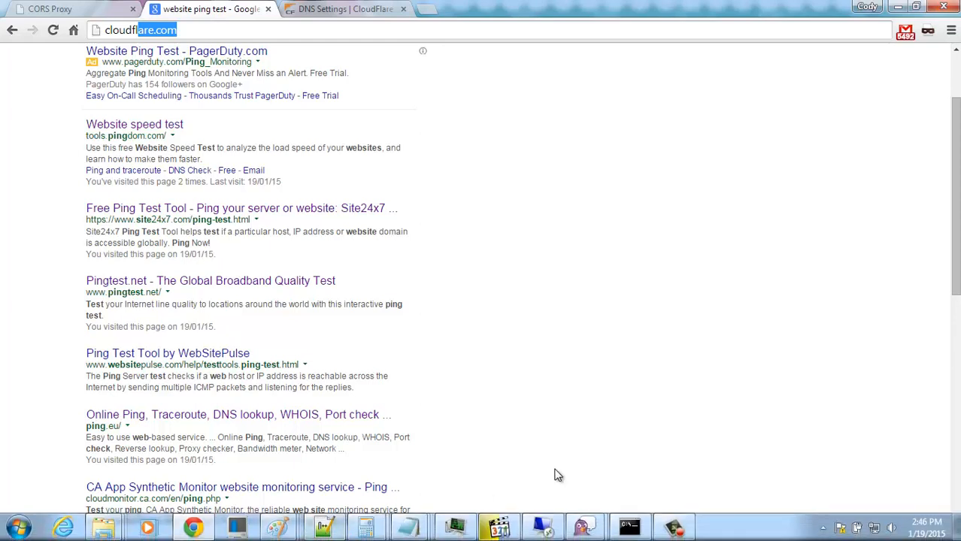
{"action": "mouse_move", "coordinate": [595, 454]}
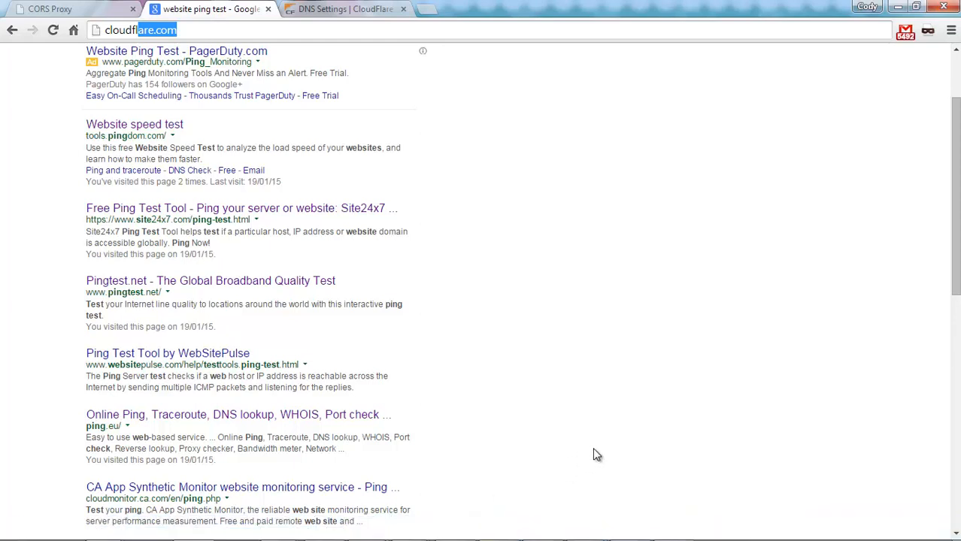
{"action": "mouse_move", "coordinate": [650, 298]}
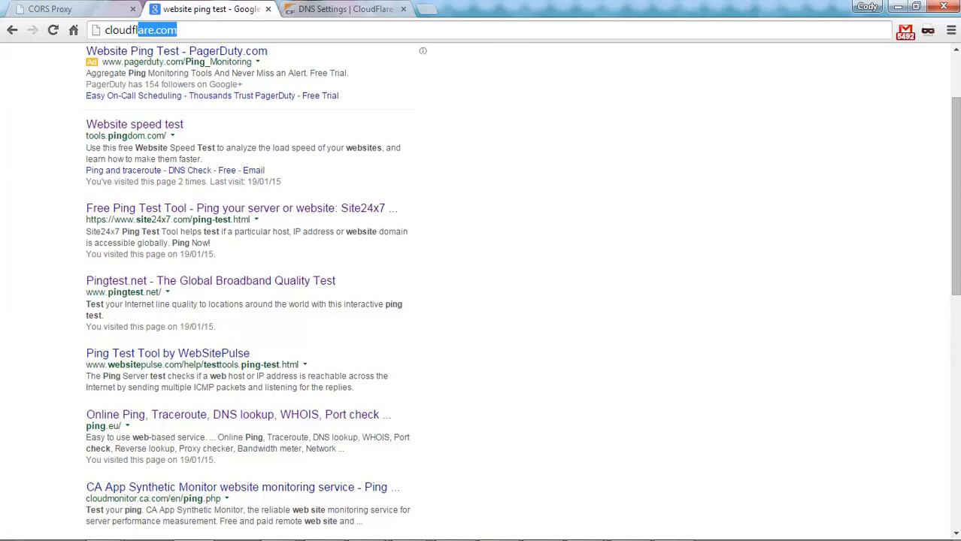
Step: Switch to the CORS Proxy tab
{"action": "left_click", "coordinate": [45, 11]}
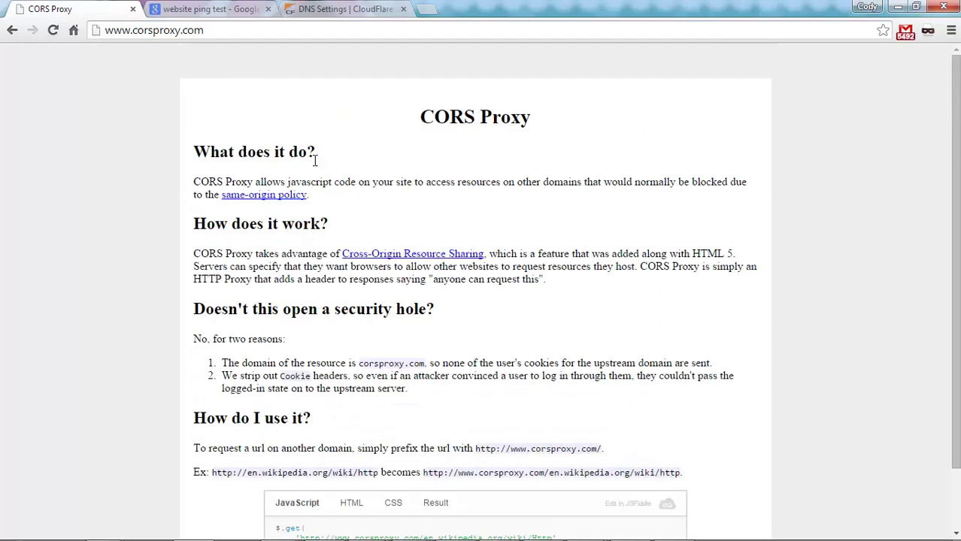
{"action": "scroll", "scroll_direction": "down", "scroll_amount": 3}
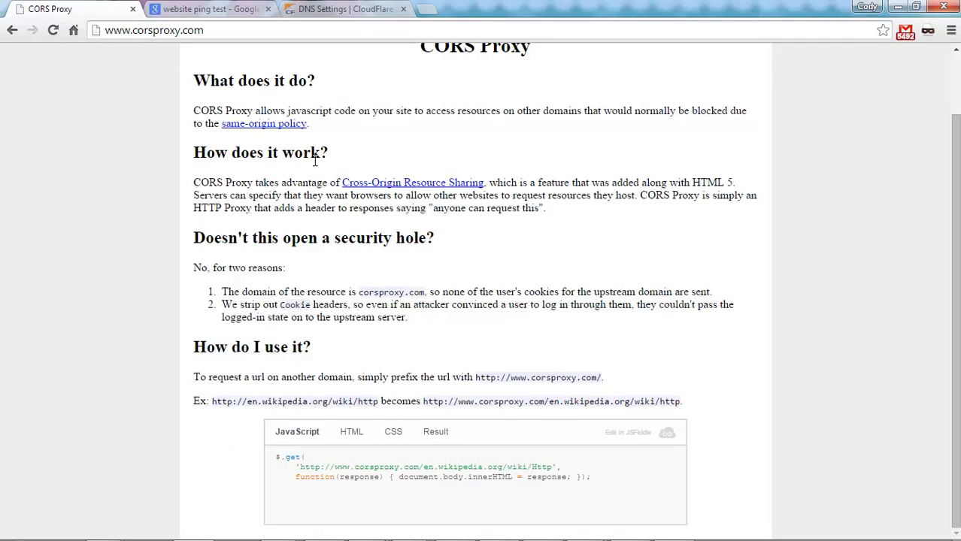
{"action": "mouse_move", "coordinate": [436, 128]}
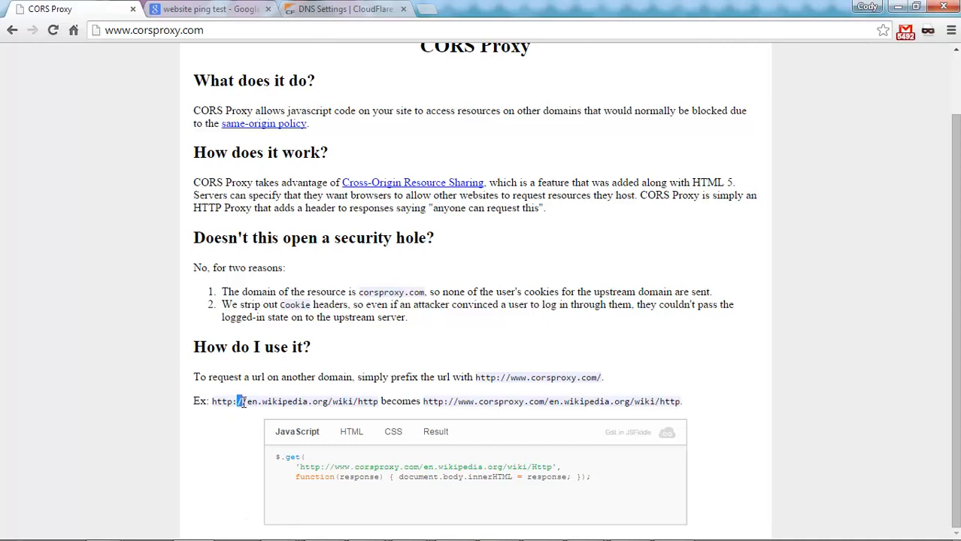
{"action": "mouse_move", "coordinate": [299, 399]}
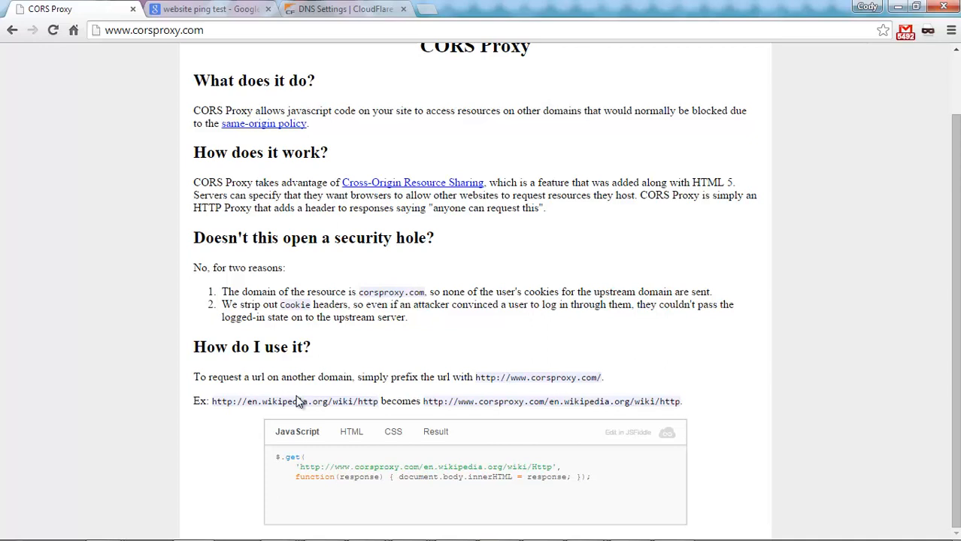
{"action": "left_click_drag", "start_coordinate": [252, 376], "coordinate": [430, 377]}
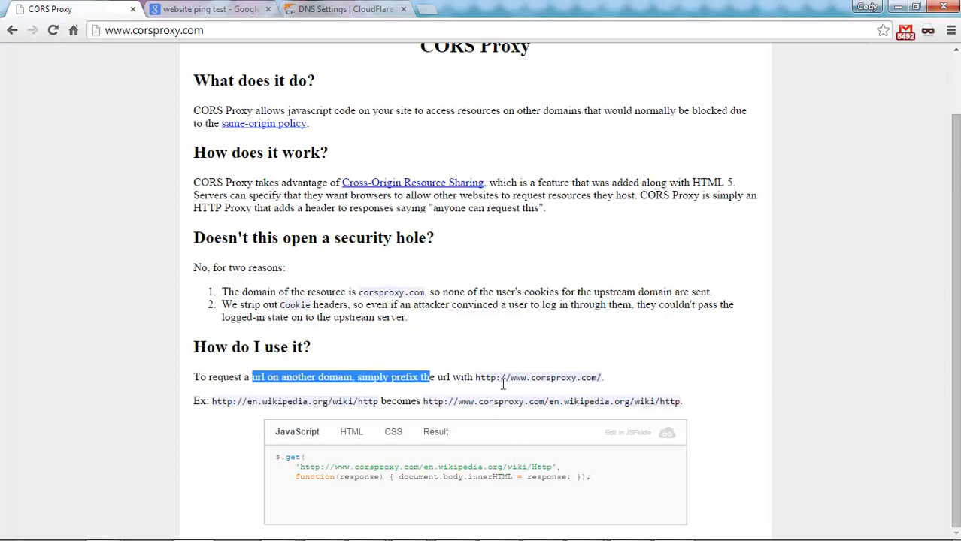
{"action": "left_click", "coordinate": [481, 377]}
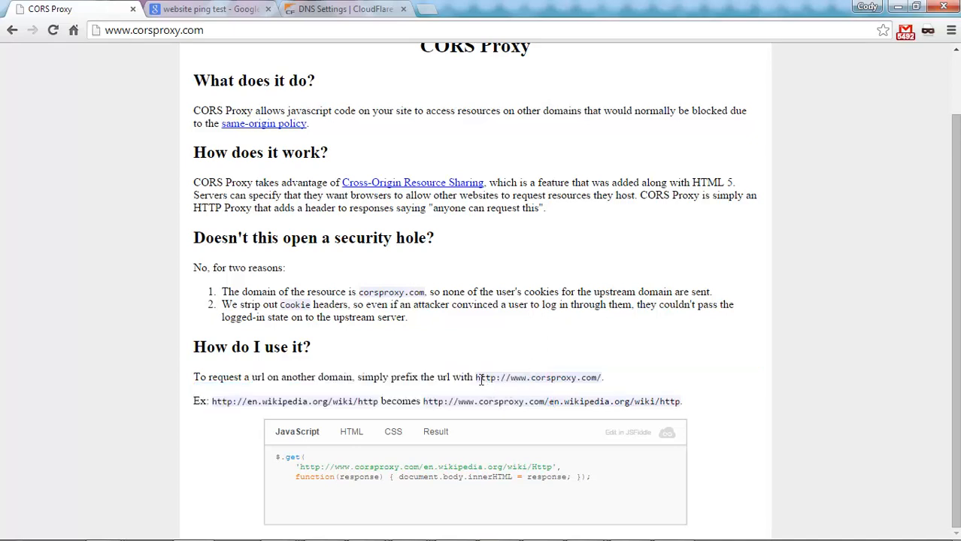
{"action": "left_click", "coordinate": [173, 31]}
{"action": "type", "text": "/"}
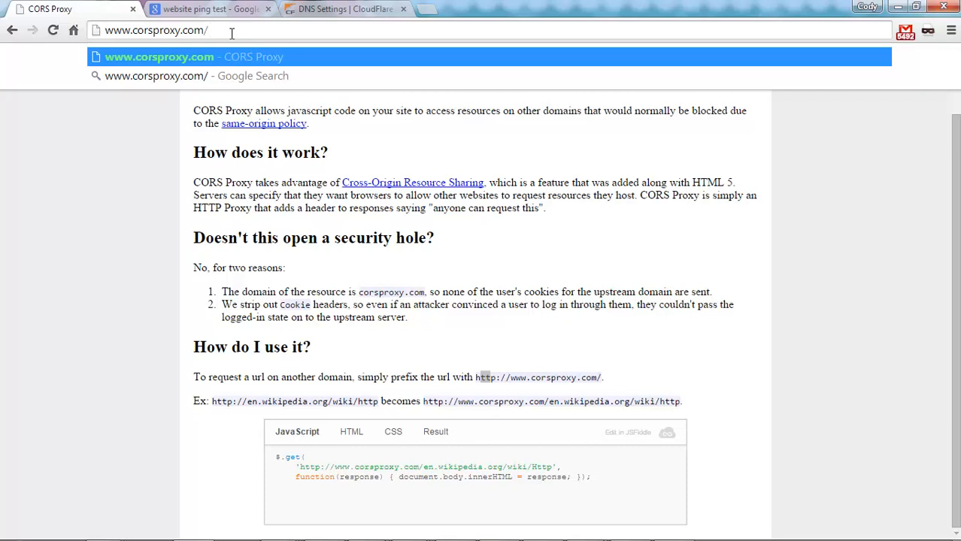
{"action": "type", "text": "lol.hotnoob.com"}
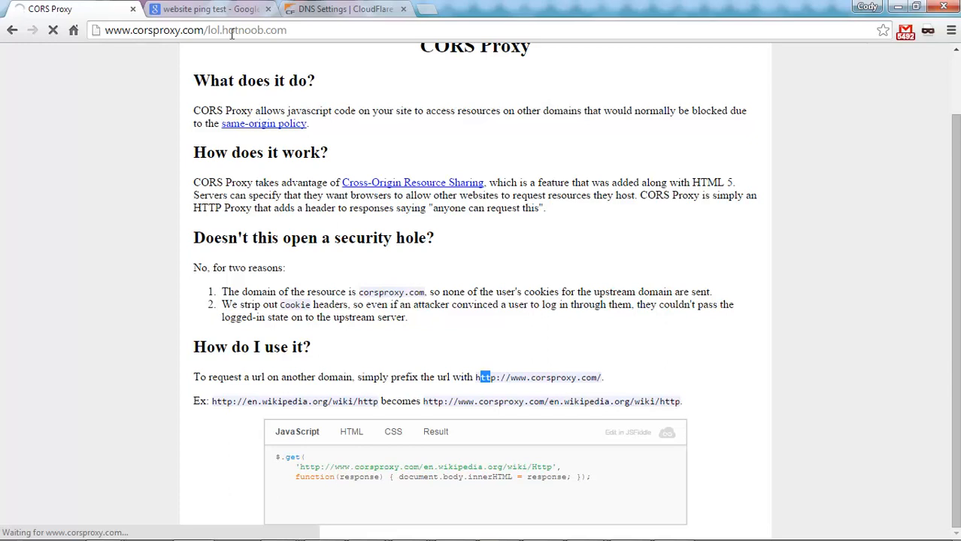
{"action": "double_click", "coordinate": [195, 31]}
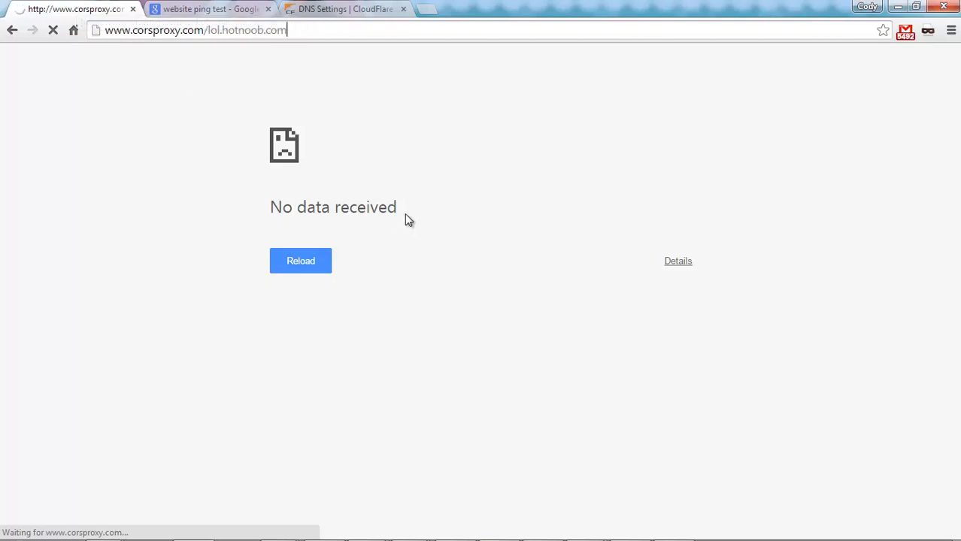
{"action": "mouse_move", "coordinate": [457, 211]}
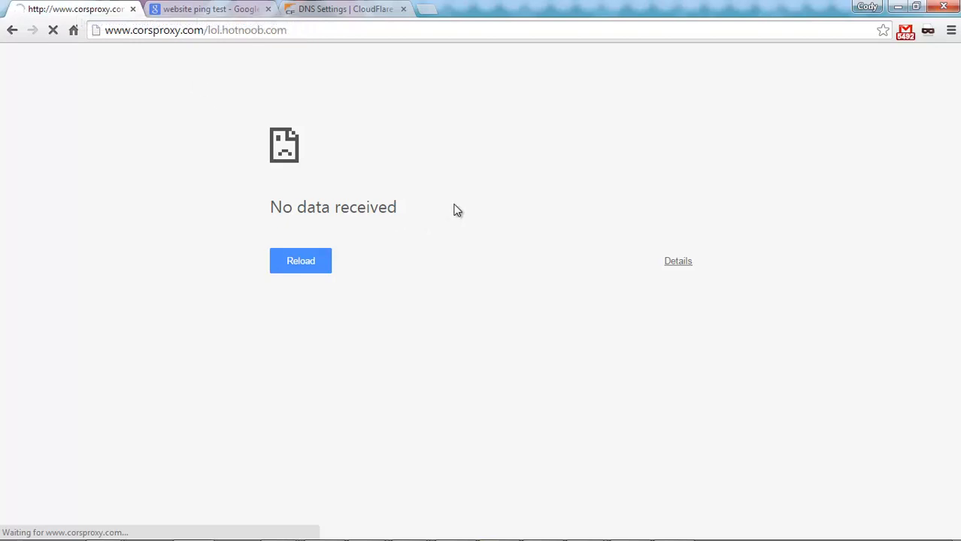